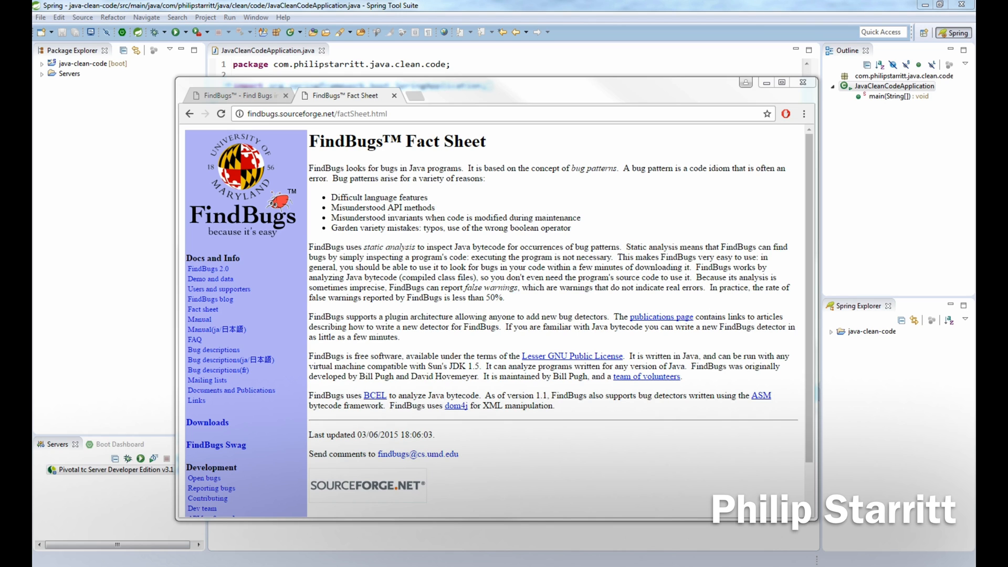
pyautogui.moveTo(633, 33)
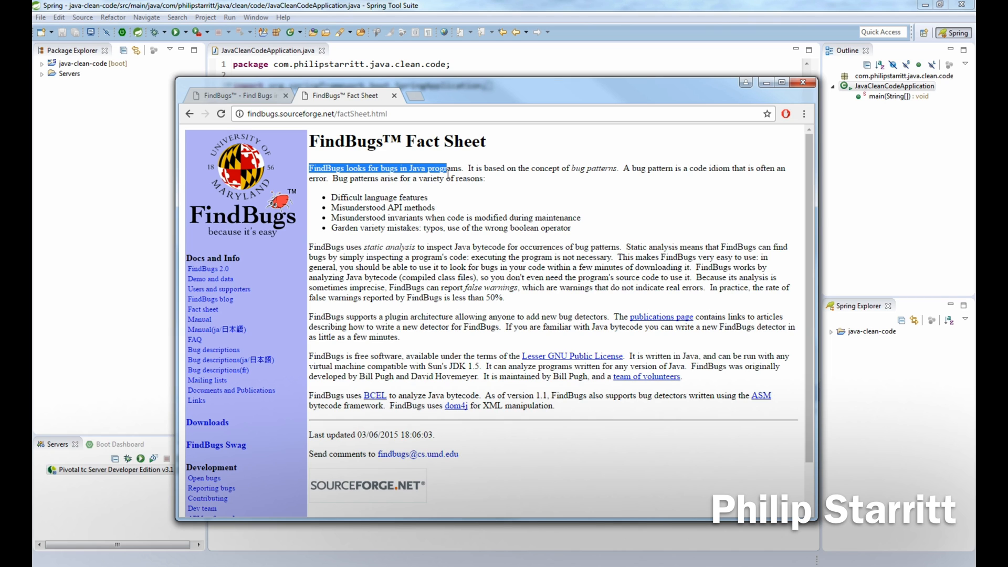
pyautogui.moveTo(479, 161)
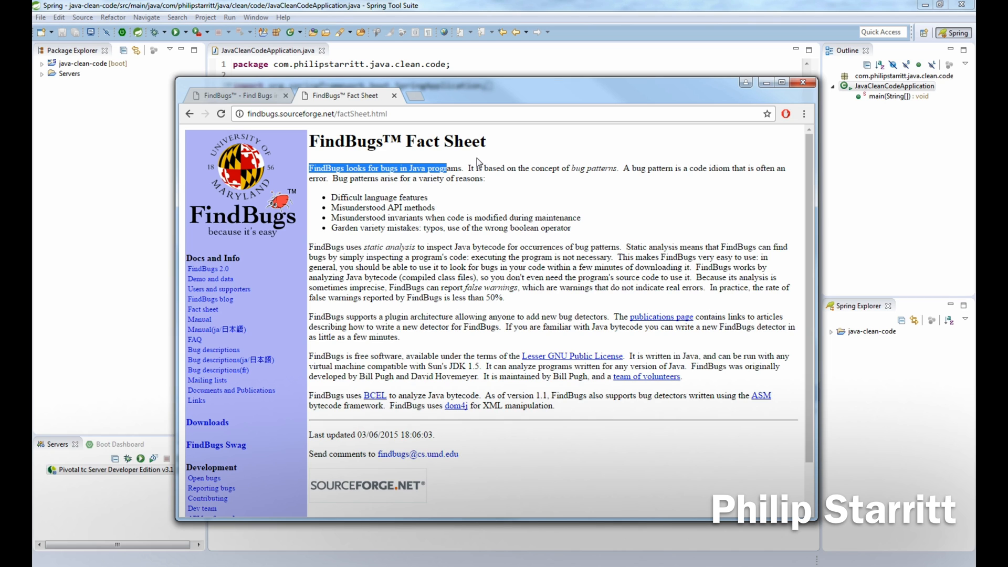
pyautogui.moveTo(479, 189)
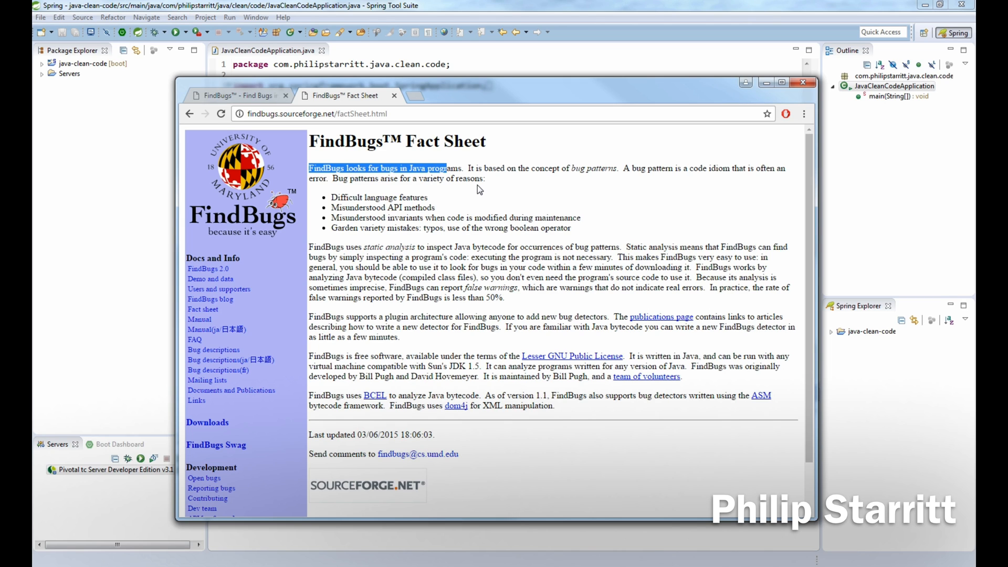
pyautogui.moveTo(460, 181)
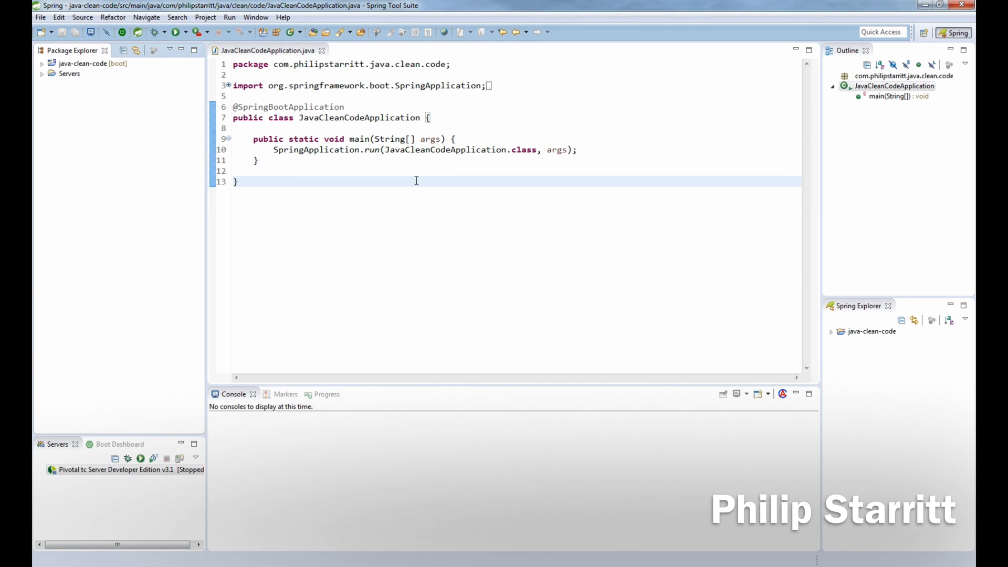
# Reach the Eclipse Marketplace from the Help menu to look for plugins
pyautogui.click(255, 18)
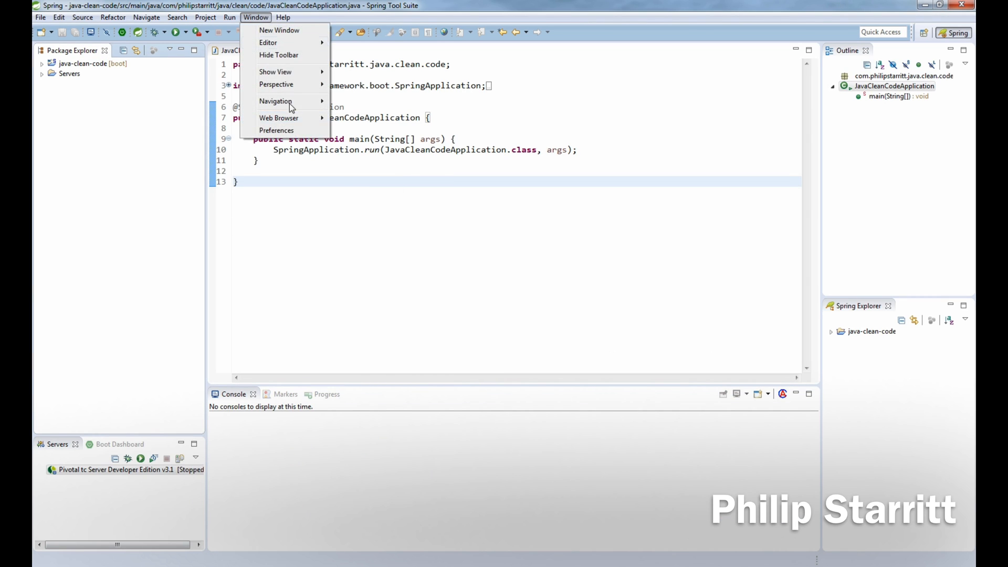
pyautogui.click(282, 18)
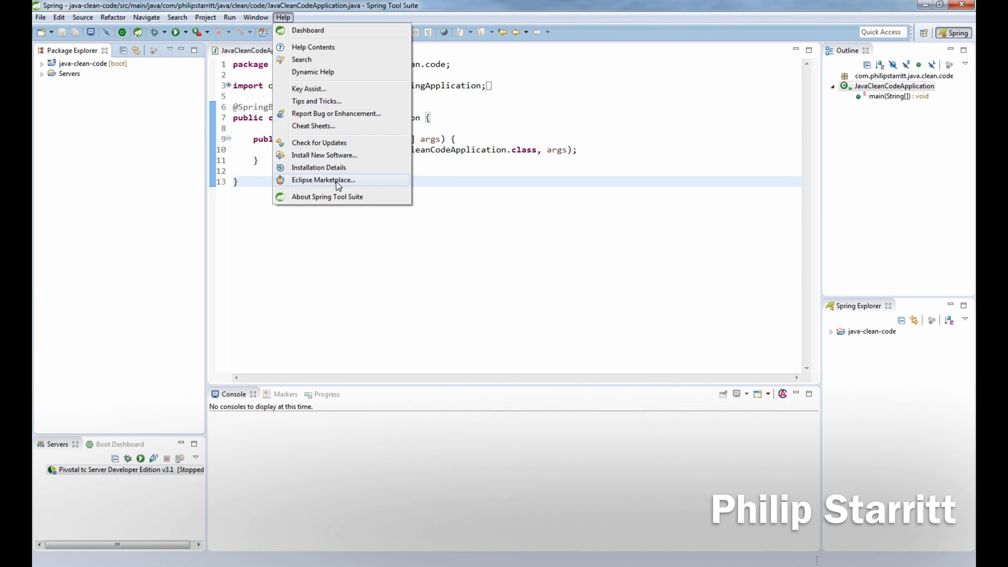
pyautogui.click(323, 180)
pyautogui.write('findbugs')
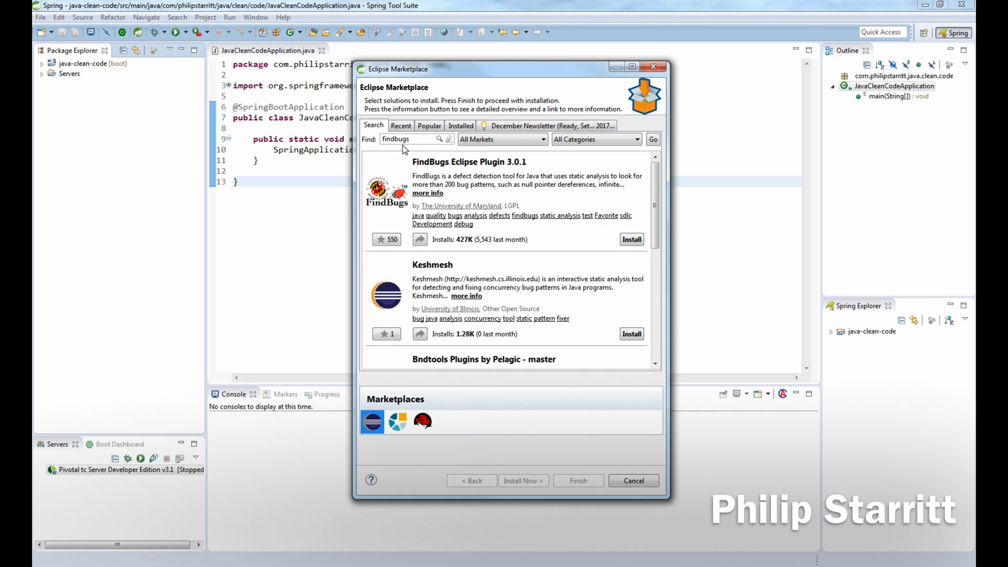
pyautogui.moveTo(507, 199)
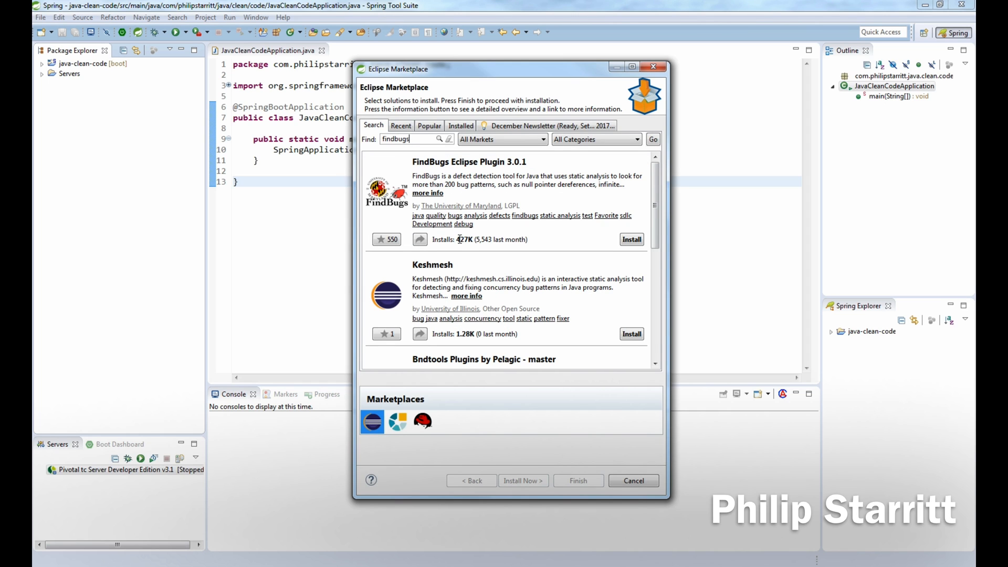
# Highlight the FindBugs Eclipse Plugin 3.0.1 entry's 427K install count
pyautogui.doubleClick(463, 240)
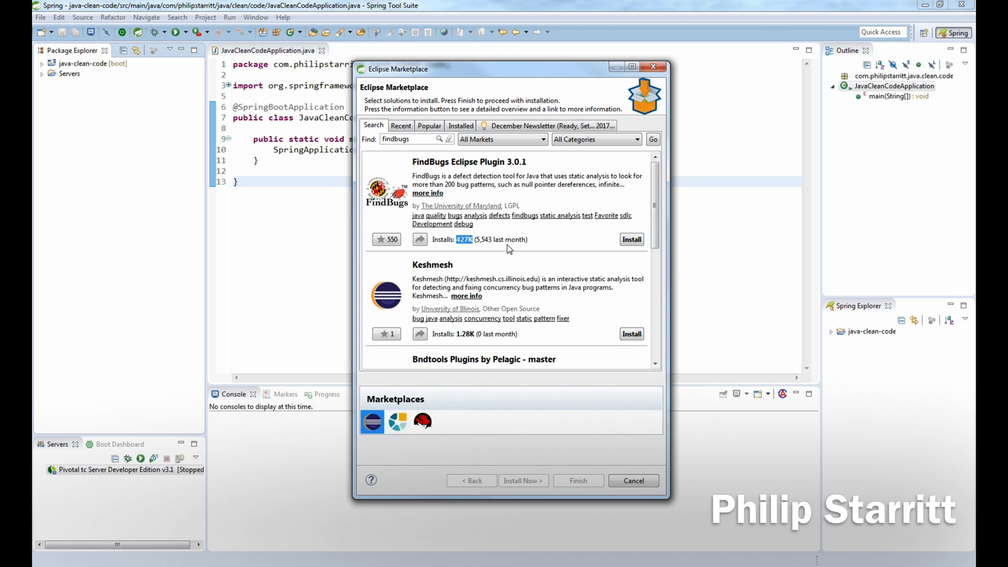
pyautogui.moveTo(527, 194)
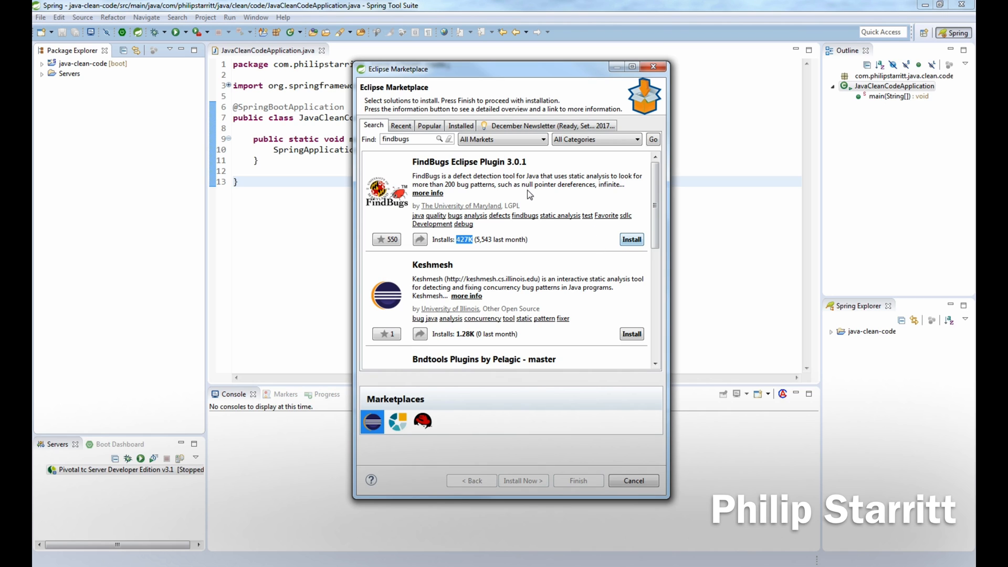
pyautogui.moveTo(474, 191)
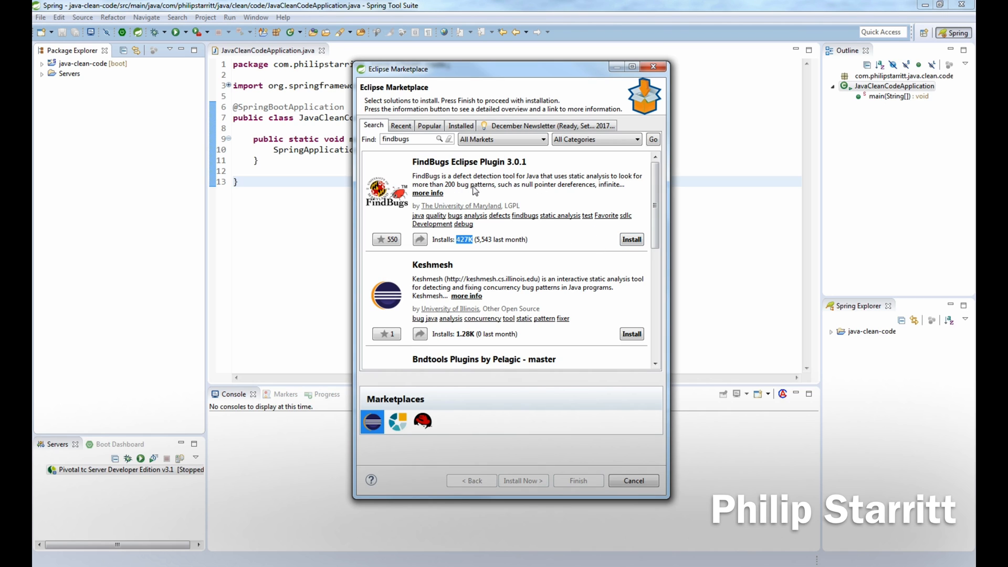
pyautogui.moveTo(586, 190)
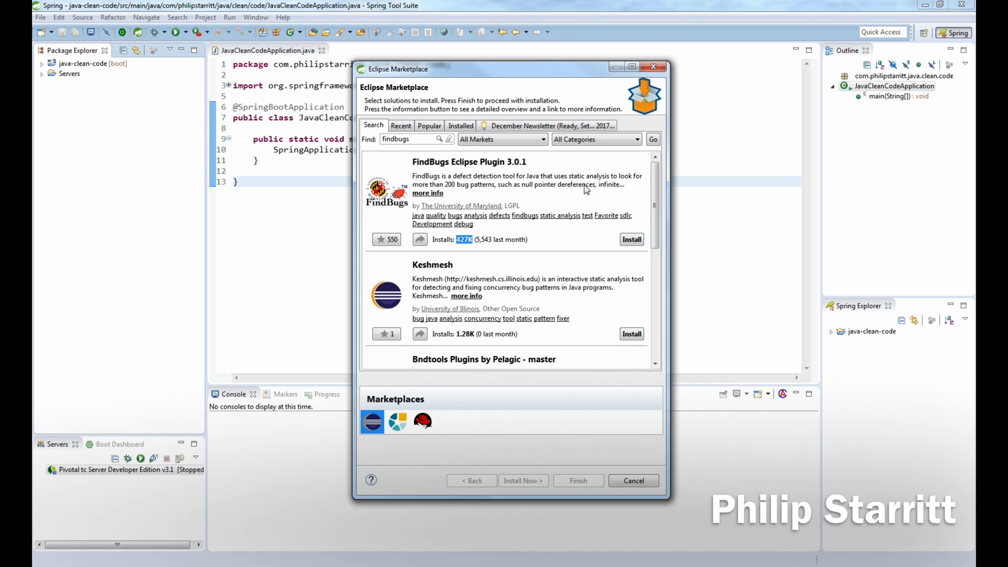
pyautogui.moveTo(633, 252)
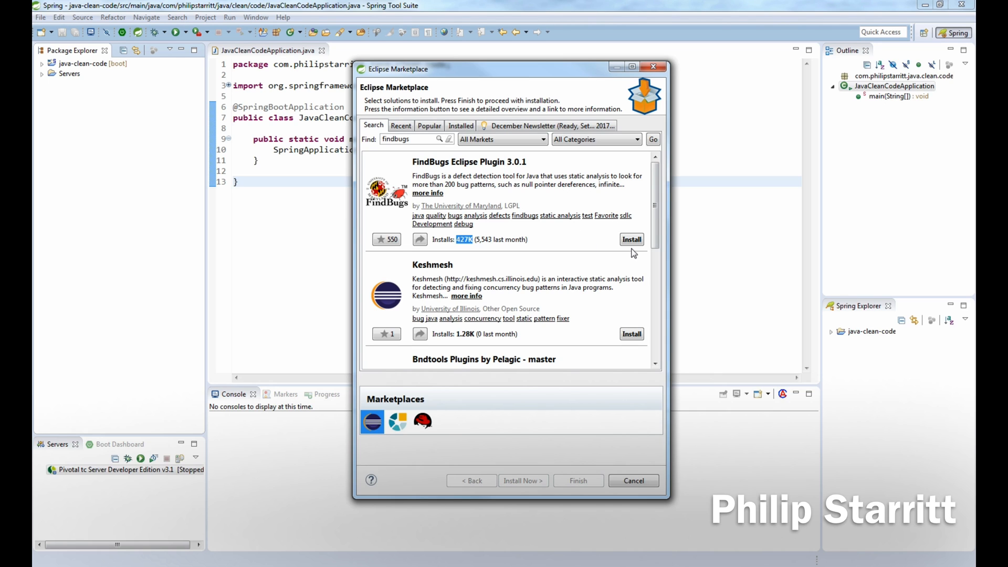
# Install FindBugs Eclipse Plugin 3.0.1, confirm its features and restart the IDE
pyautogui.click(630, 239)
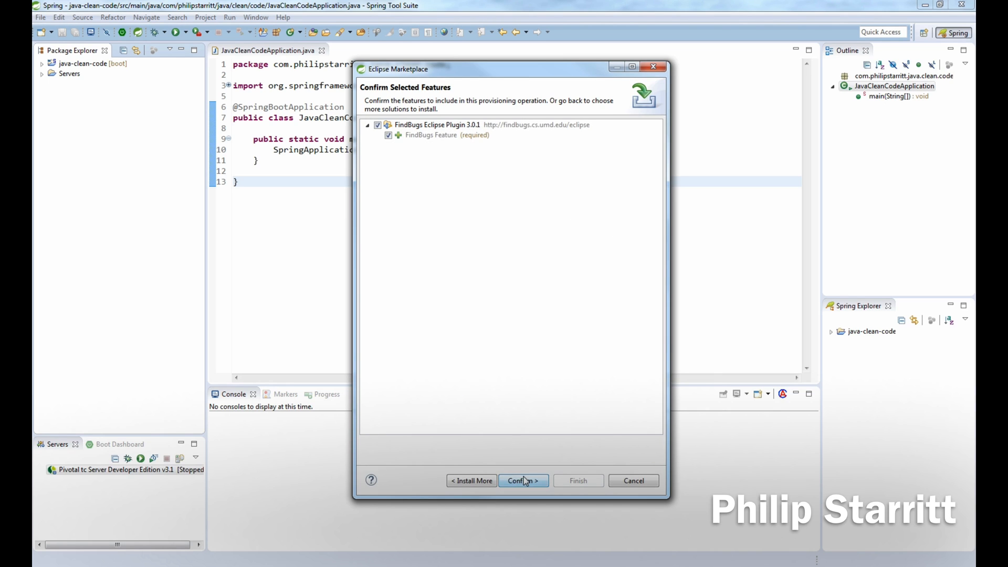
pyautogui.click(523, 481)
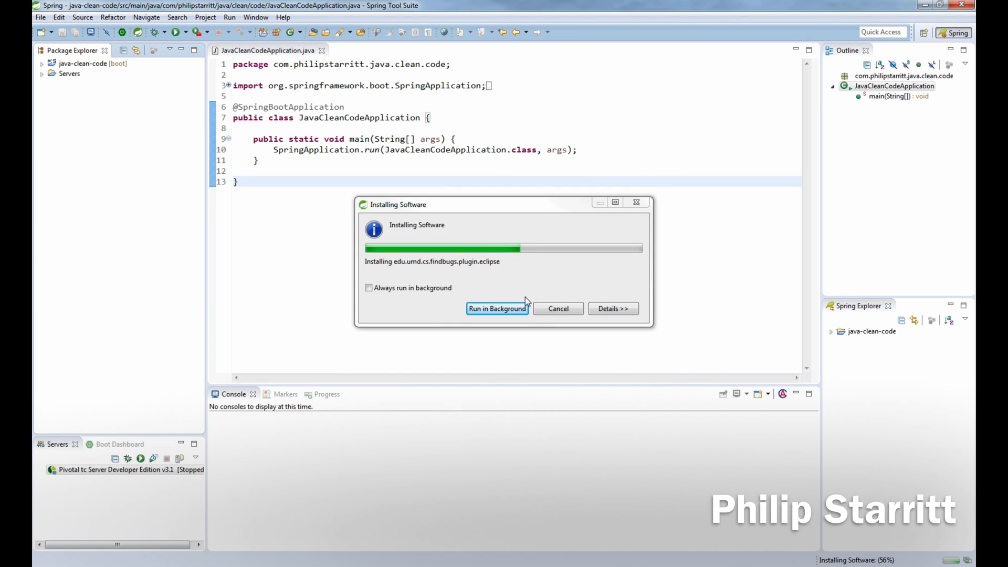
pyautogui.moveTo(497, 309)
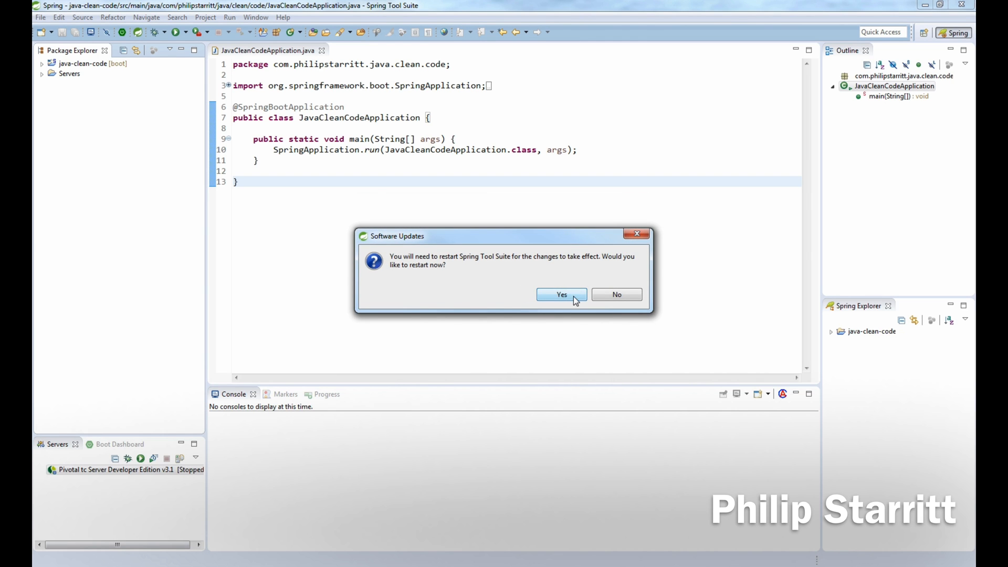
pyautogui.click(561, 294)
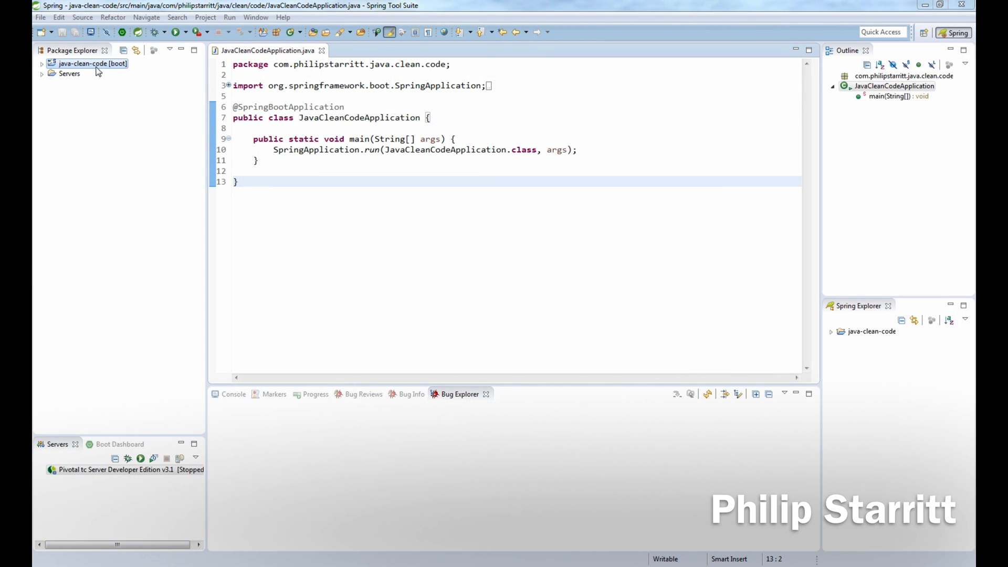
pyautogui.rightClick(91, 63)
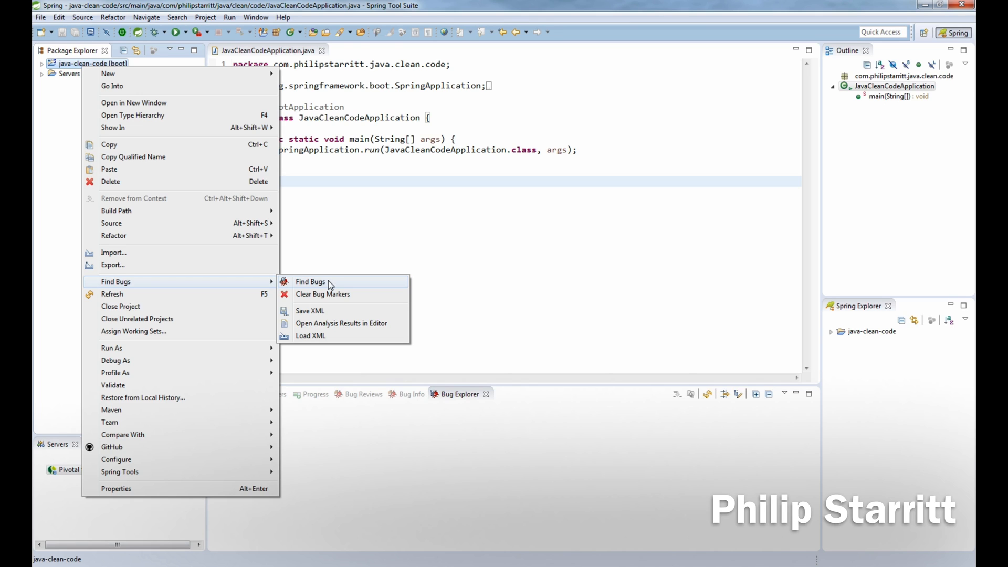
pyautogui.moveTo(378, 172)
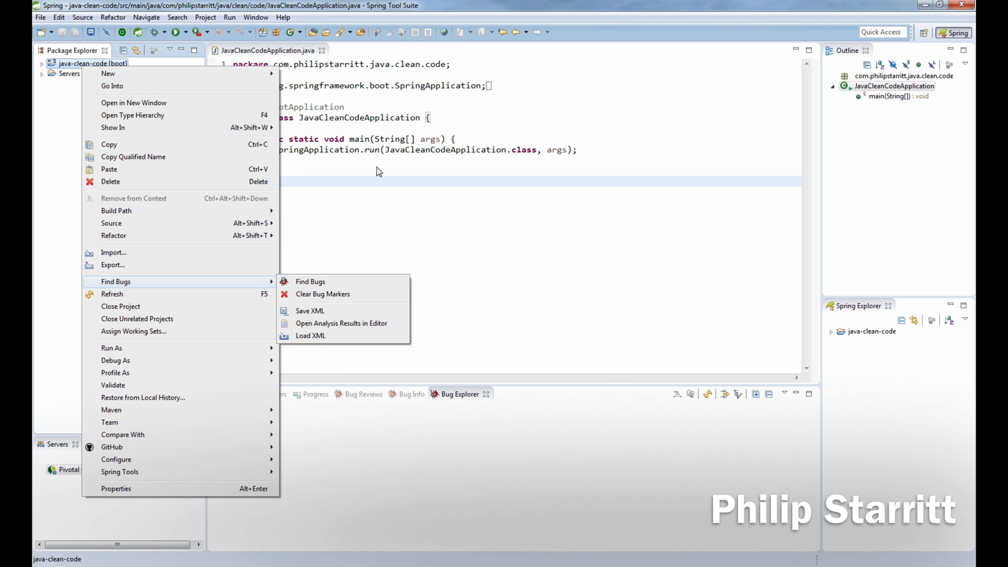
pyautogui.click(256, 17)
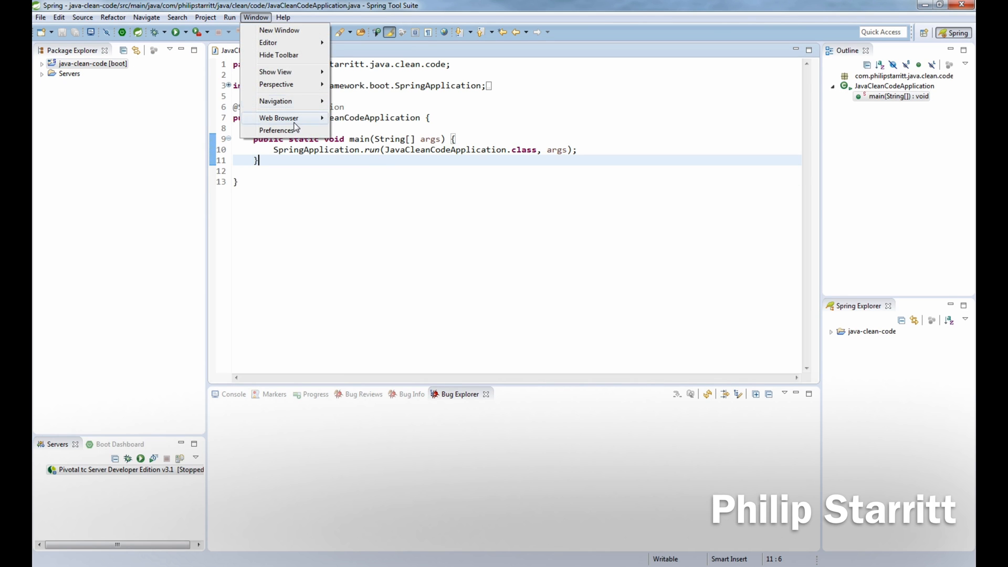
# Bring up the FindBugs page under Java in the Preferences dialog
pyautogui.click(279, 130)
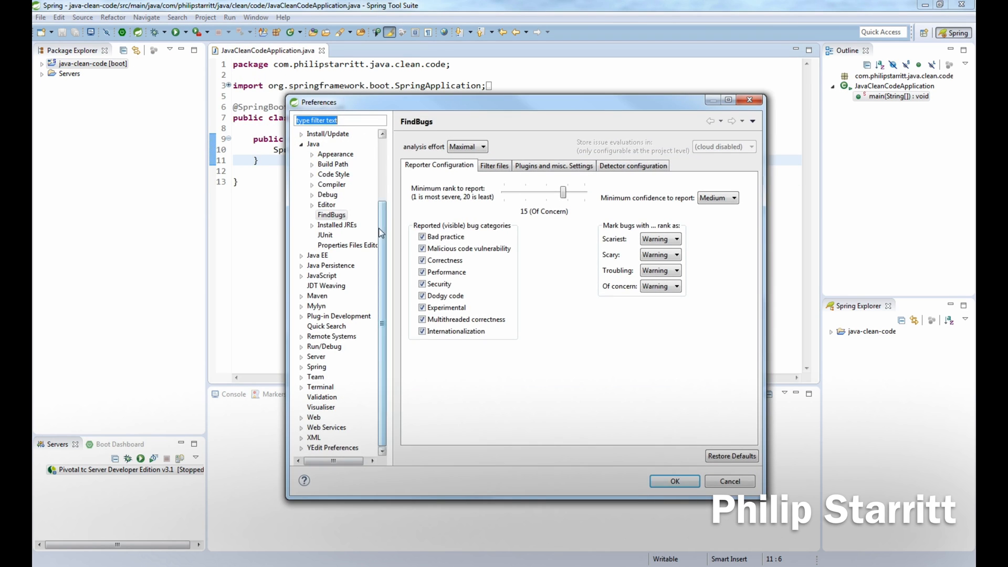
pyautogui.scroll(3)
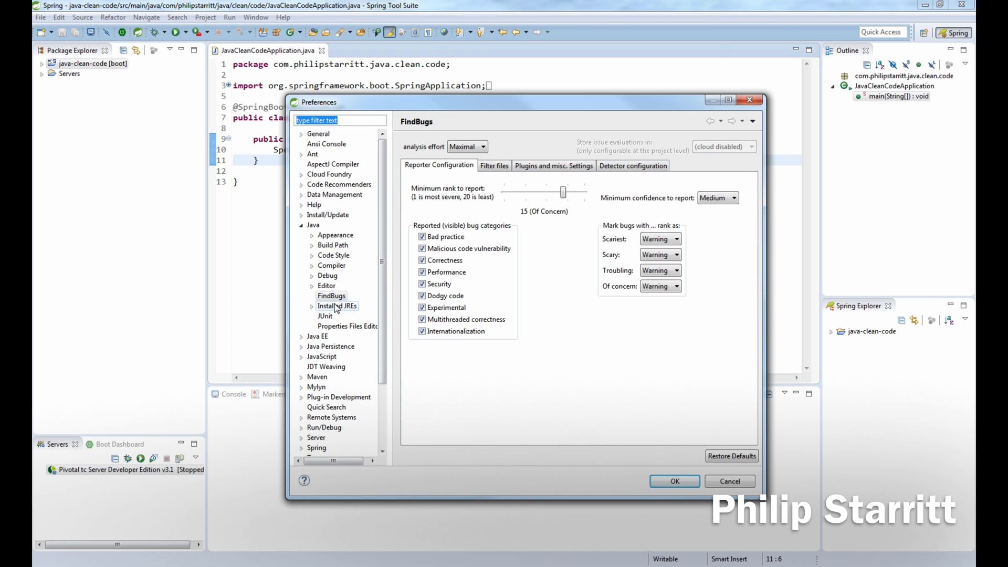
pyautogui.click(331, 296)
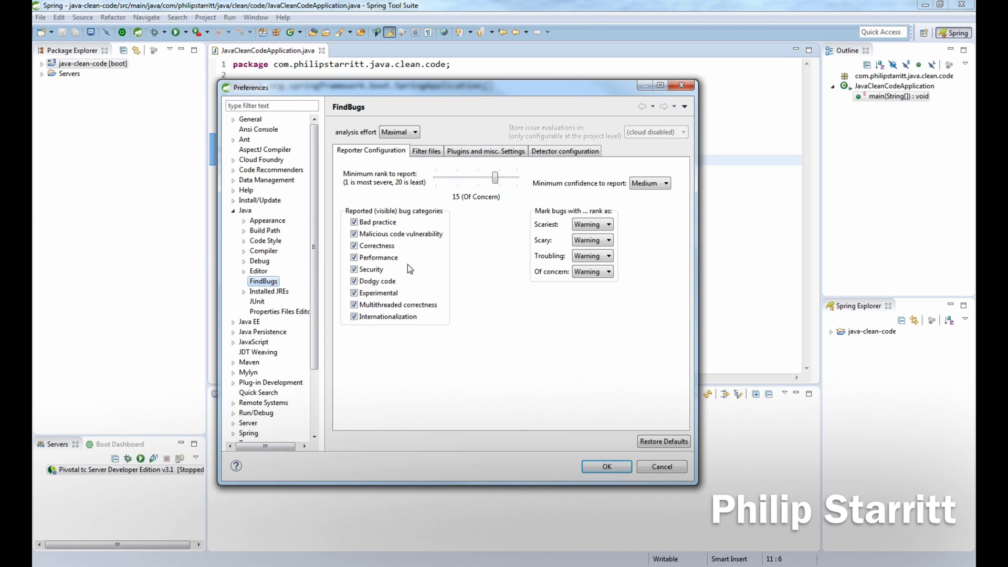
pyautogui.moveTo(398, 330)
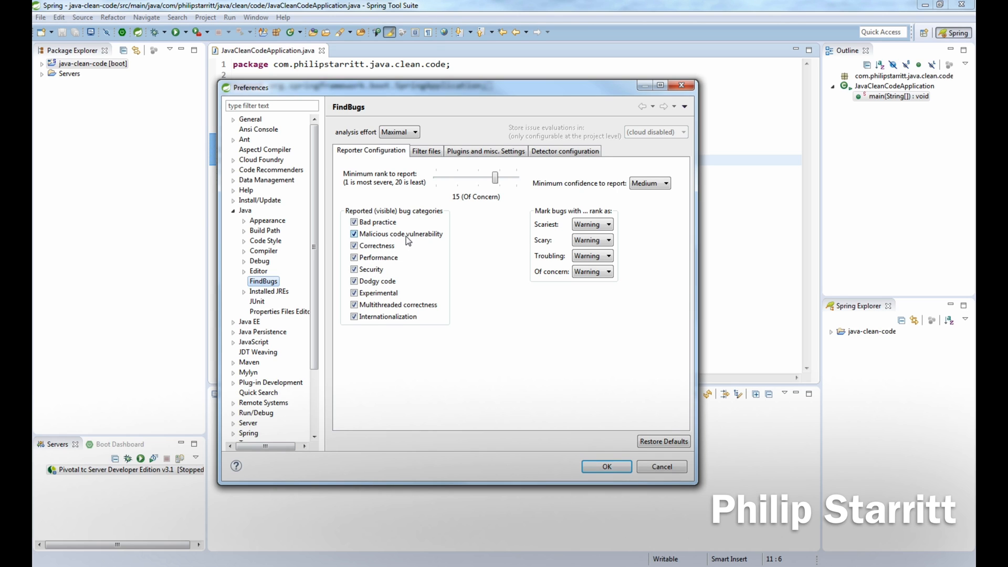
pyautogui.moveTo(533, 226)
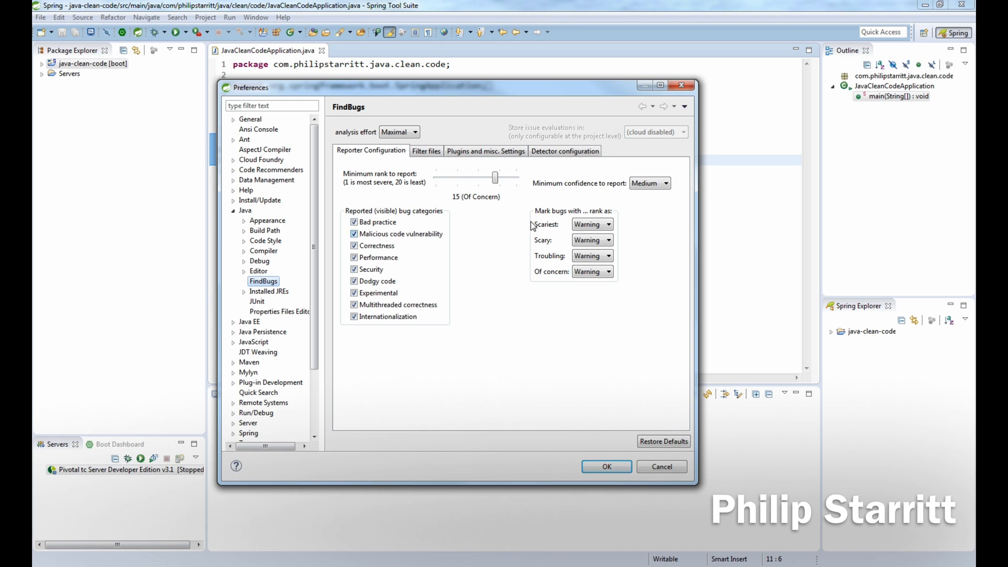
pyautogui.moveTo(375, 261)
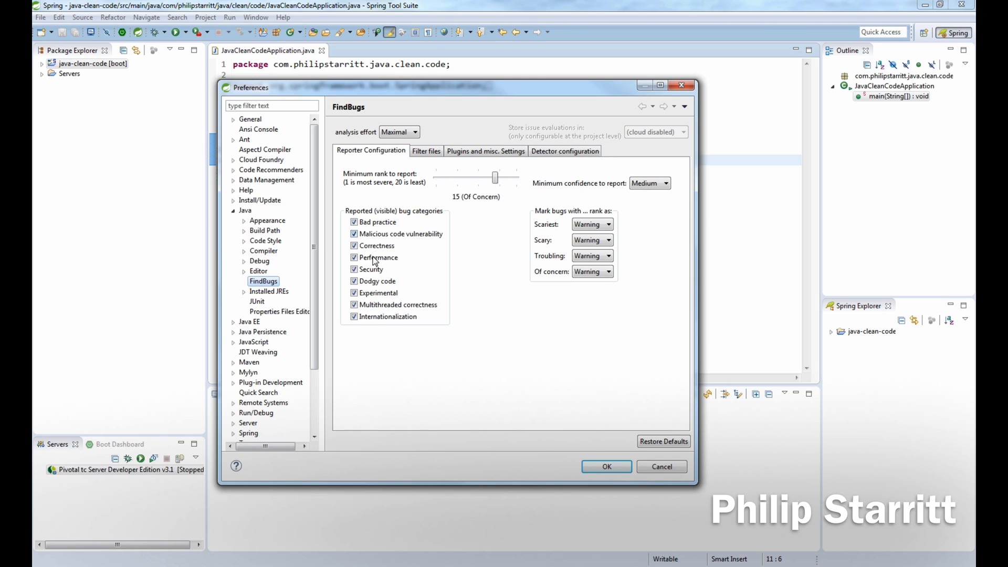
pyautogui.moveTo(382, 183)
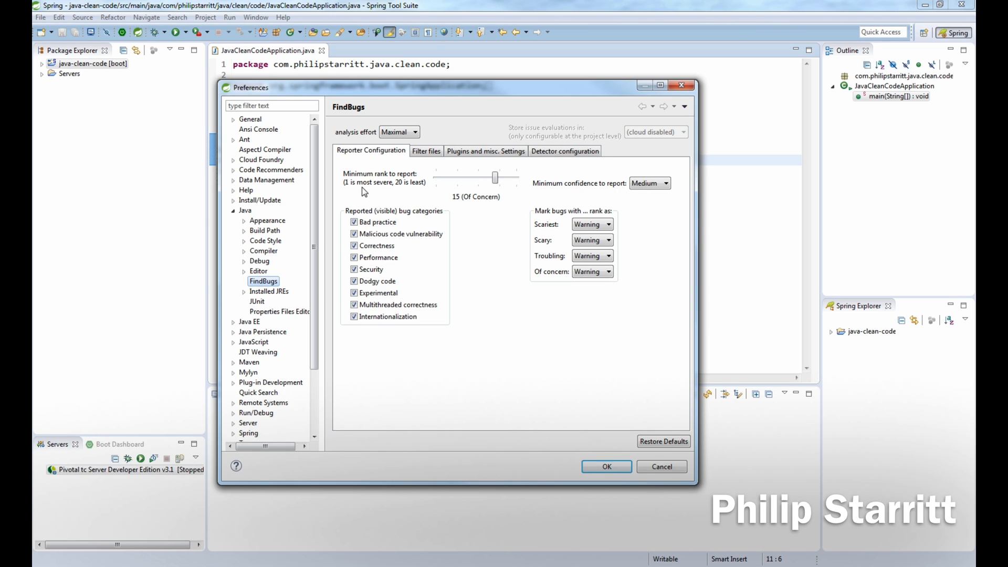
pyautogui.moveTo(414, 191)
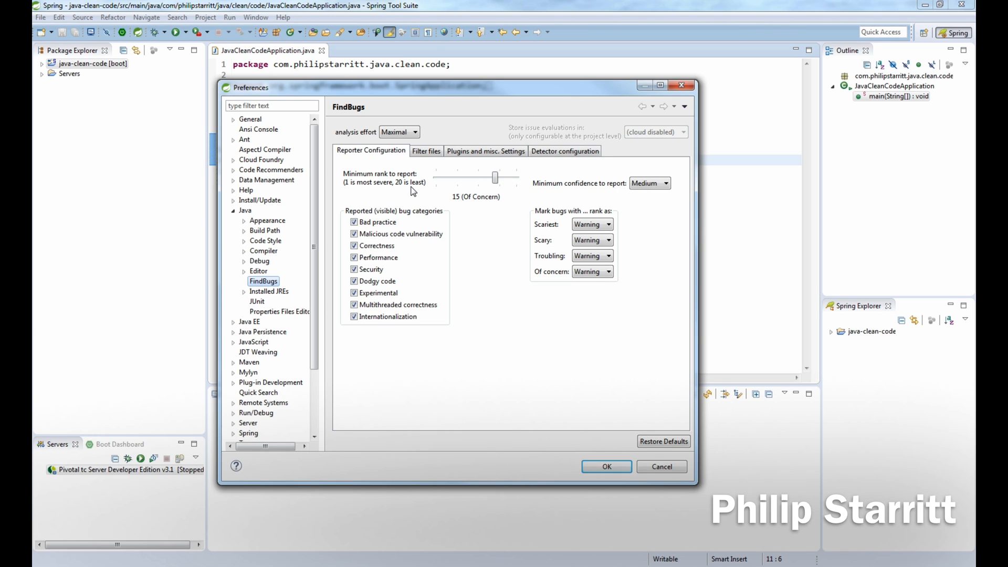
pyautogui.moveTo(457, 244)
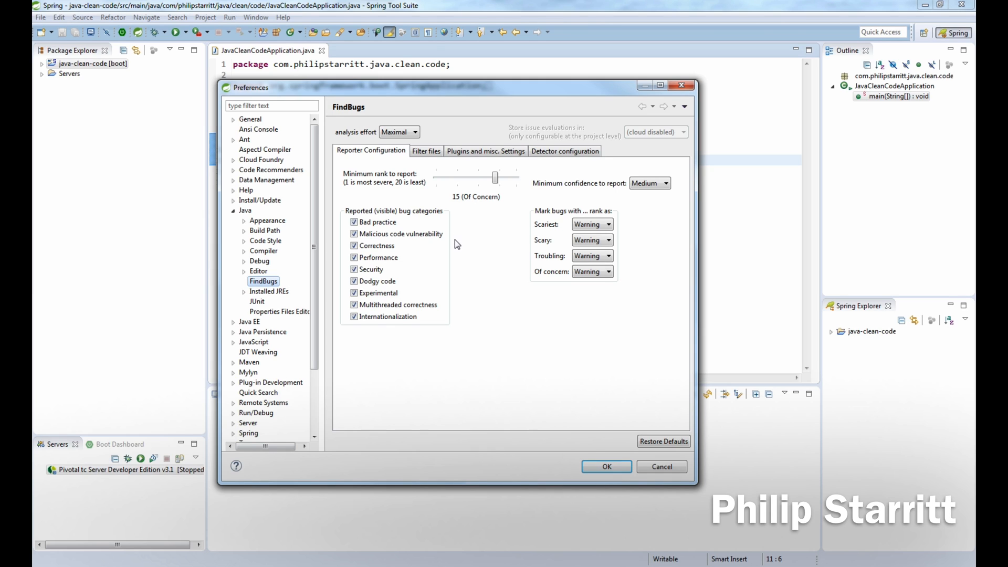
pyautogui.moveTo(364, 198)
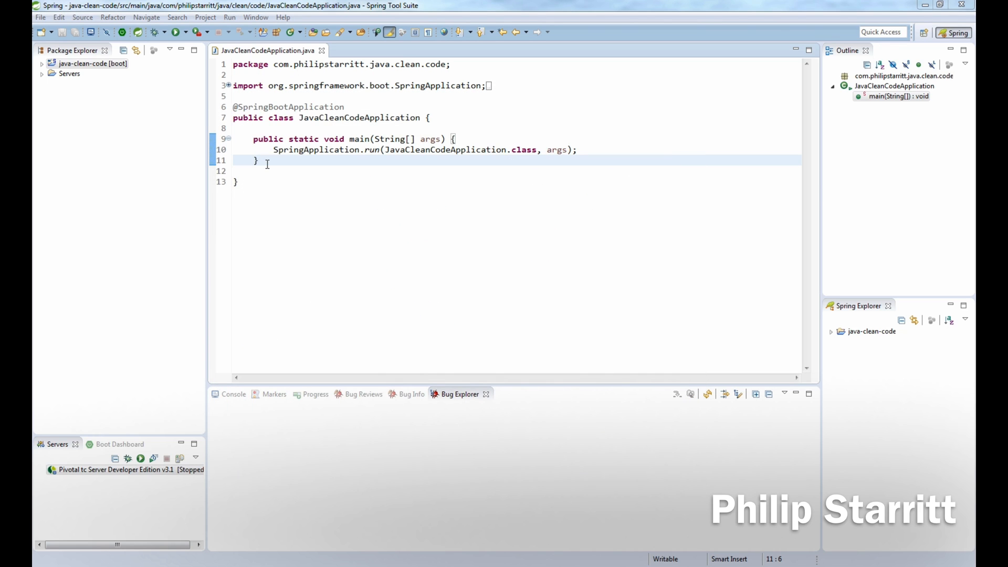
pyautogui.moveTo(358, 400)
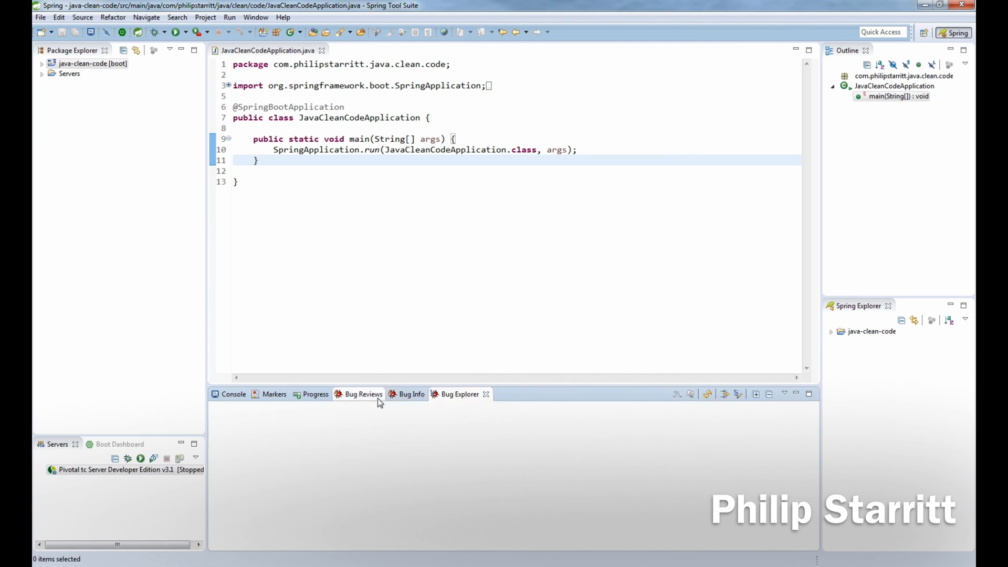
pyautogui.click(460, 394)
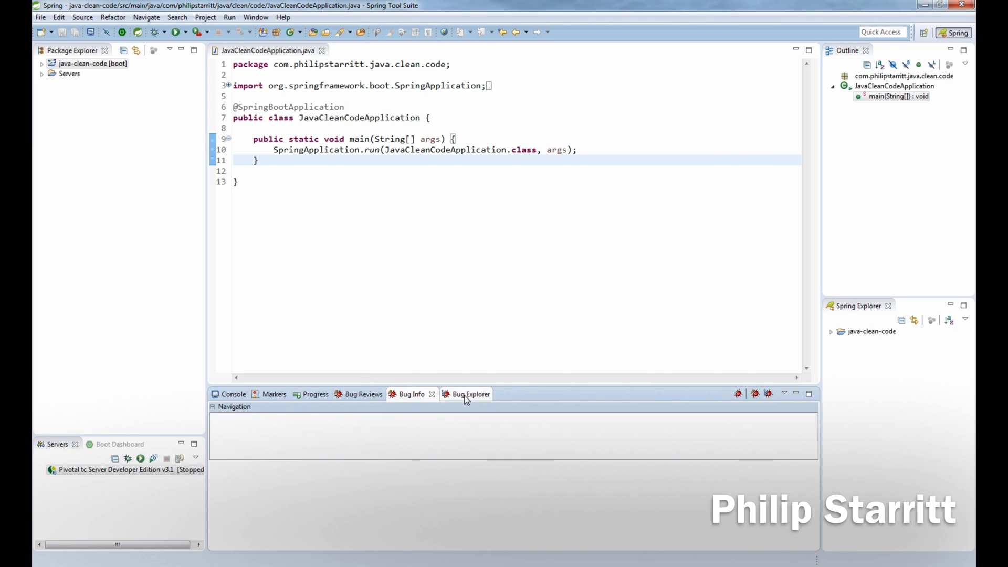
pyautogui.click(470, 394)
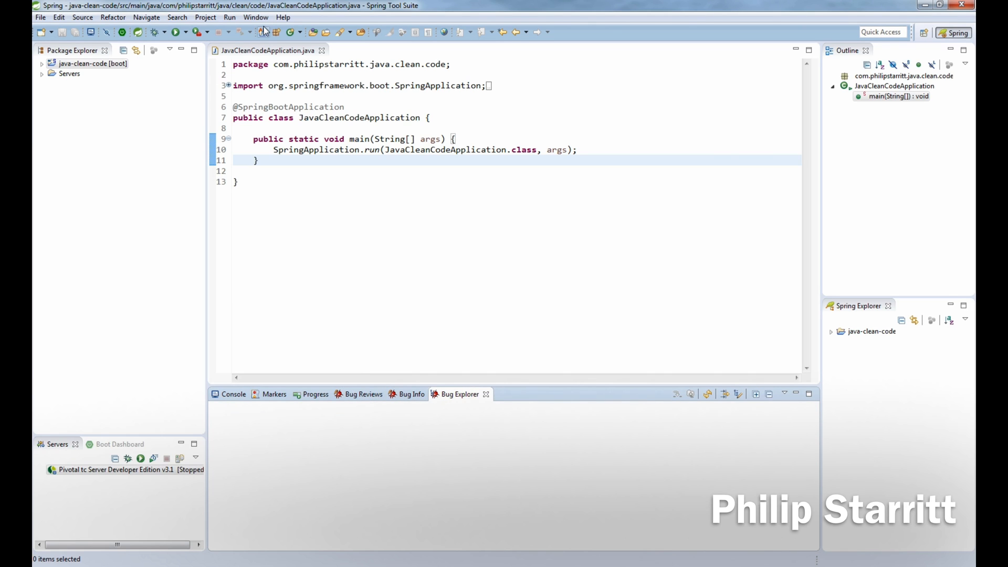
pyautogui.click(256, 17)
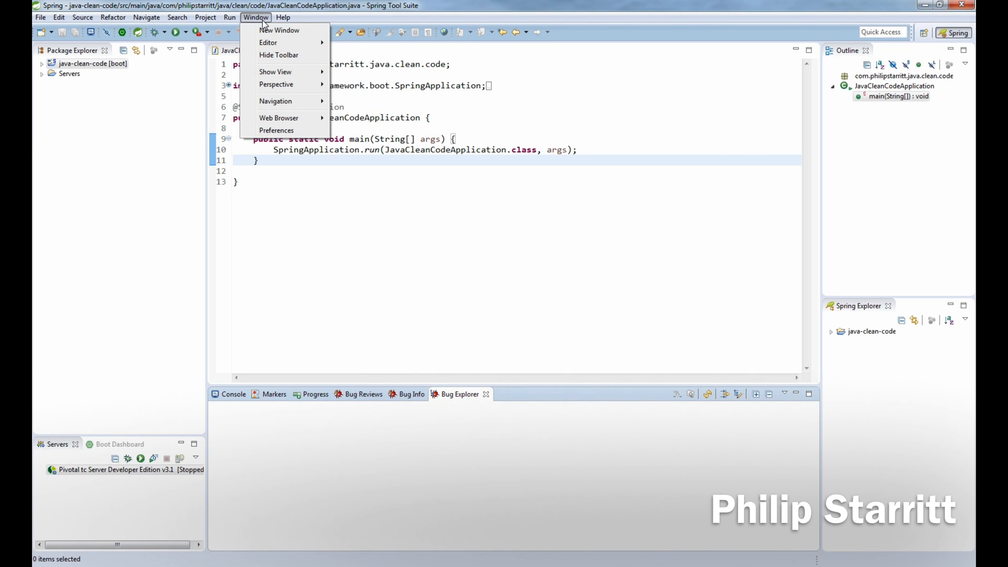
pyautogui.moveTo(275, 72)
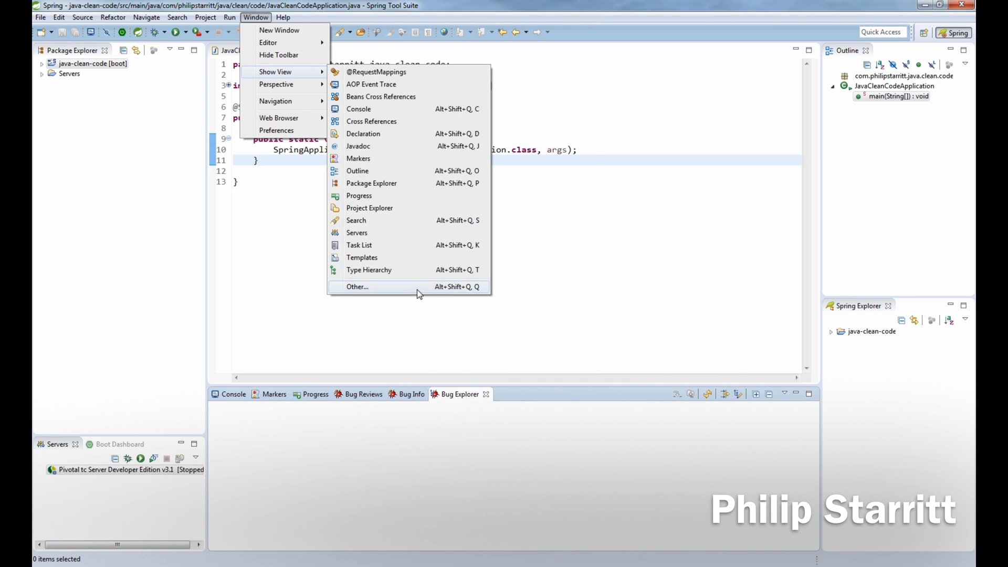
pyautogui.click(357, 287)
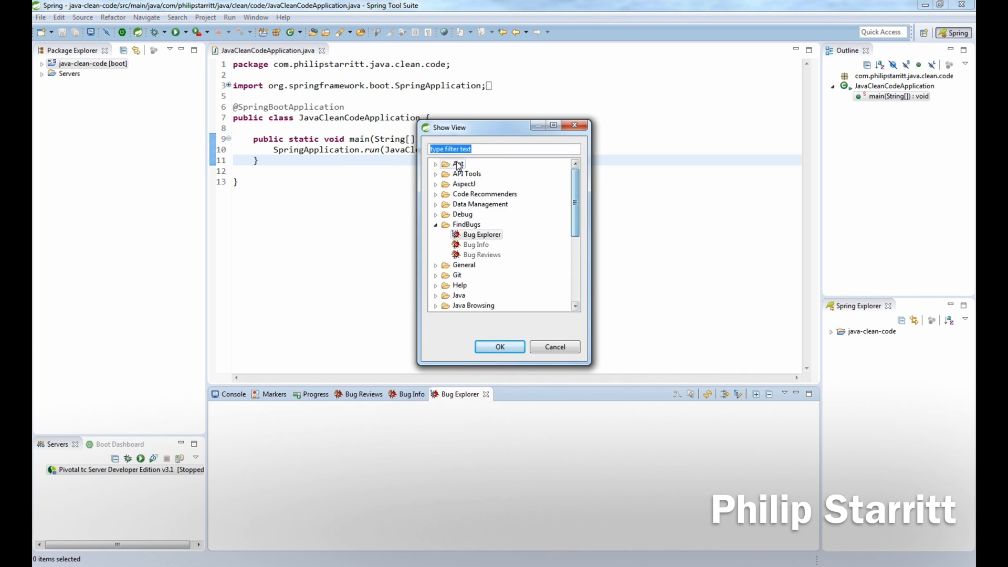
pyautogui.moveTo(500, 347)
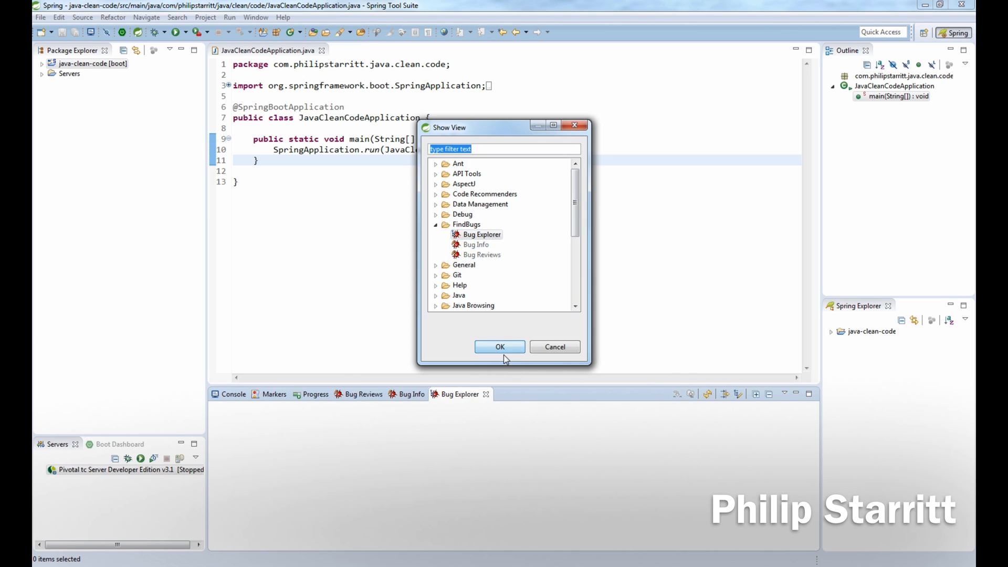
pyautogui.click(499, 347)
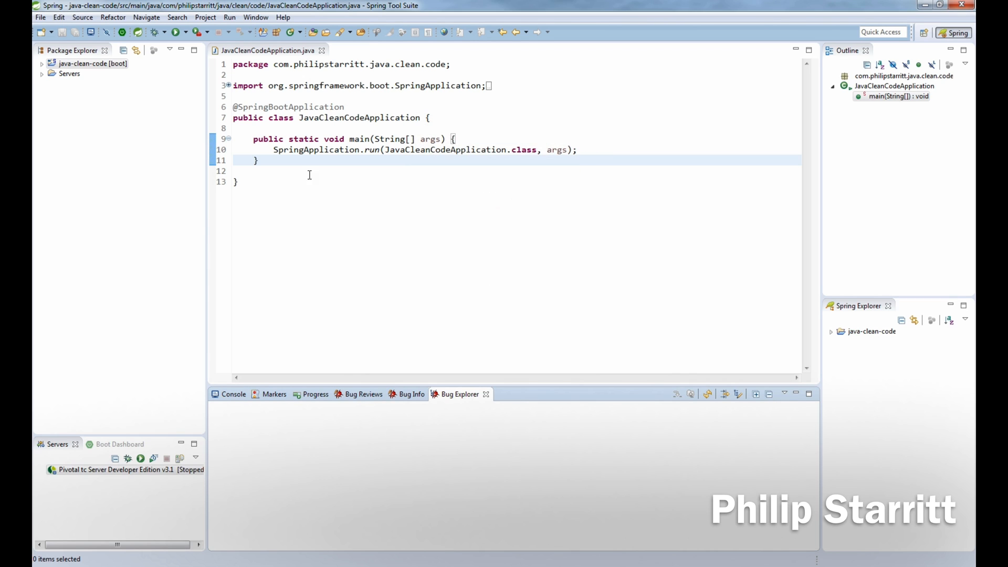
pyautogui.click(507, 160)
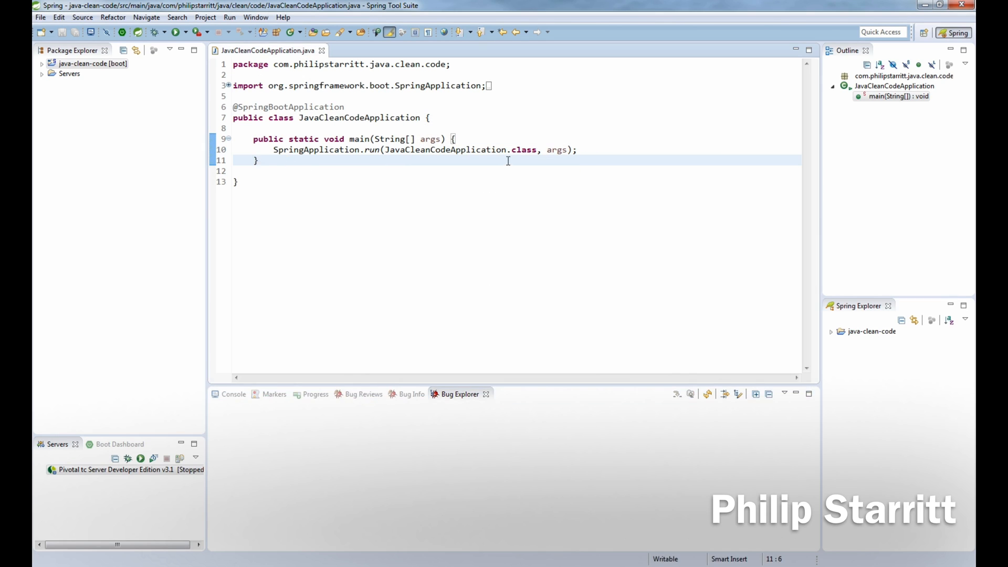
# Declare boolean shouldContinue = true and begin a while (shouldContinue) loop in main
pyautogui.click(581, 149)
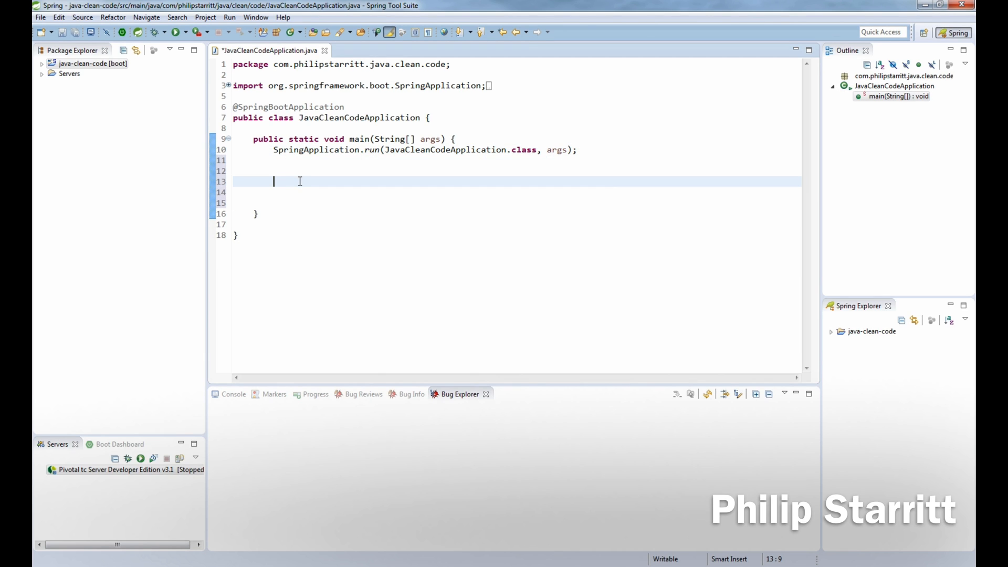
pyautogui.write('boolean shouldContine')
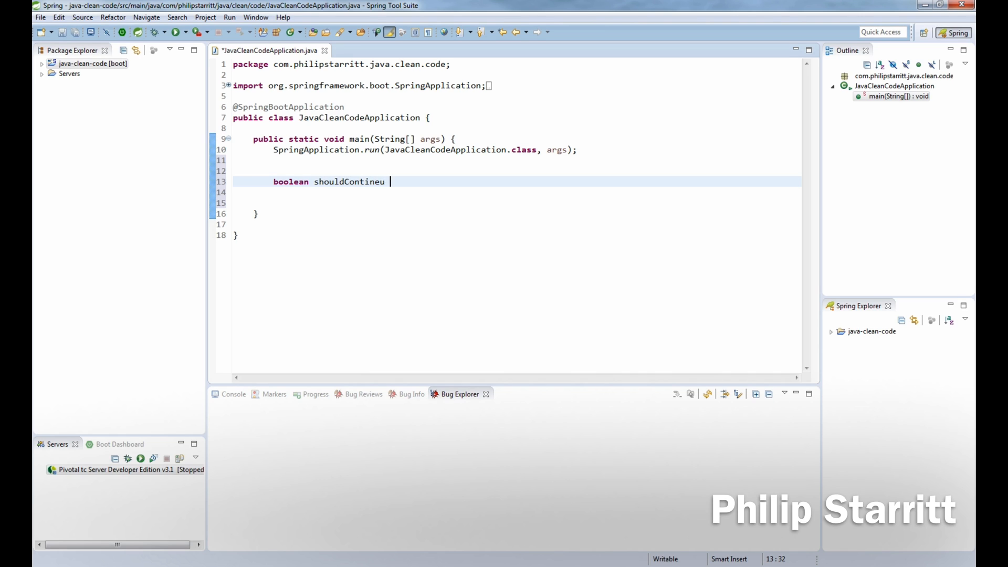
pyautogui.write('ue =')
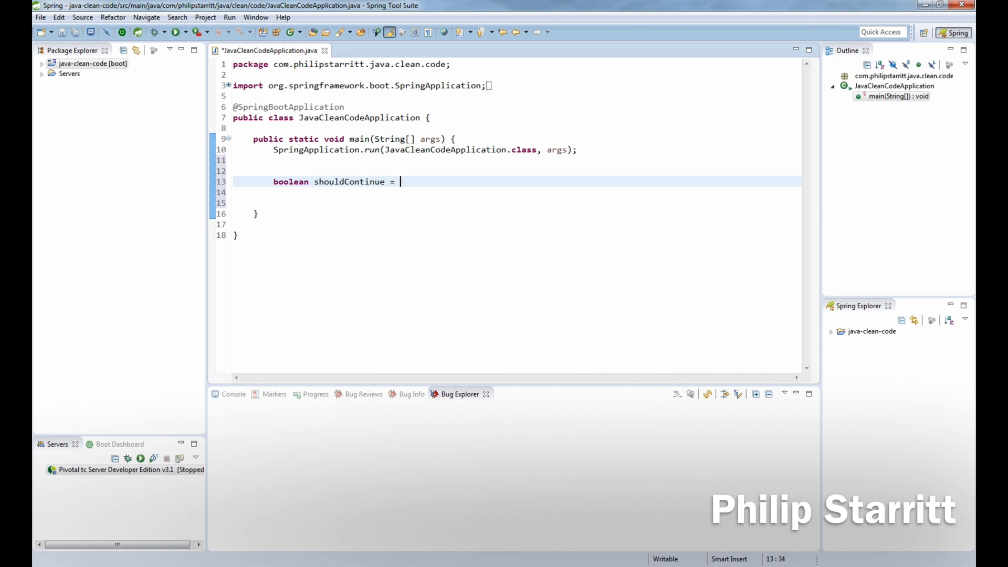
pyautogui.write('true;')
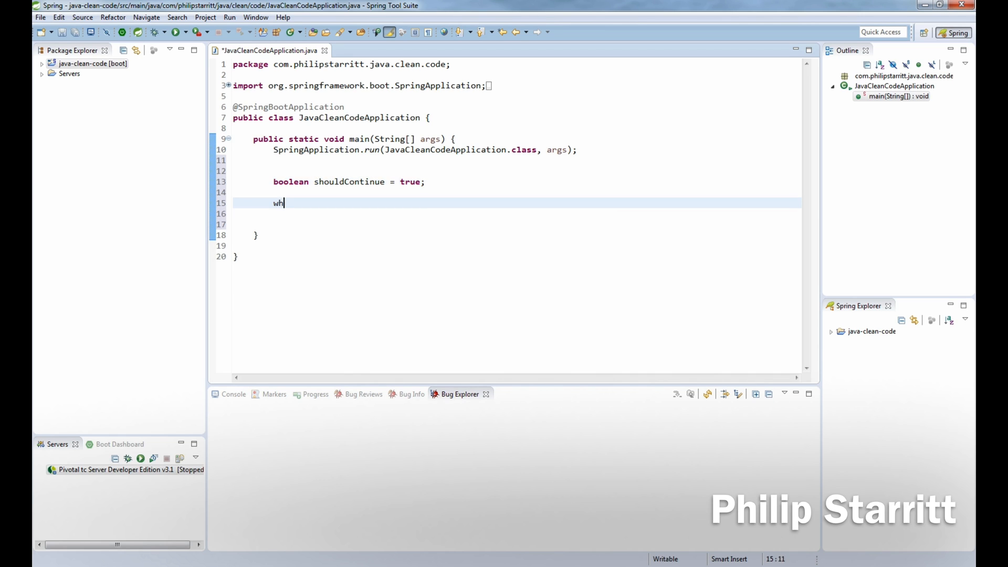
pyautogui.write('ile (shouldContine) {')
pyautogui.write('Thead.')
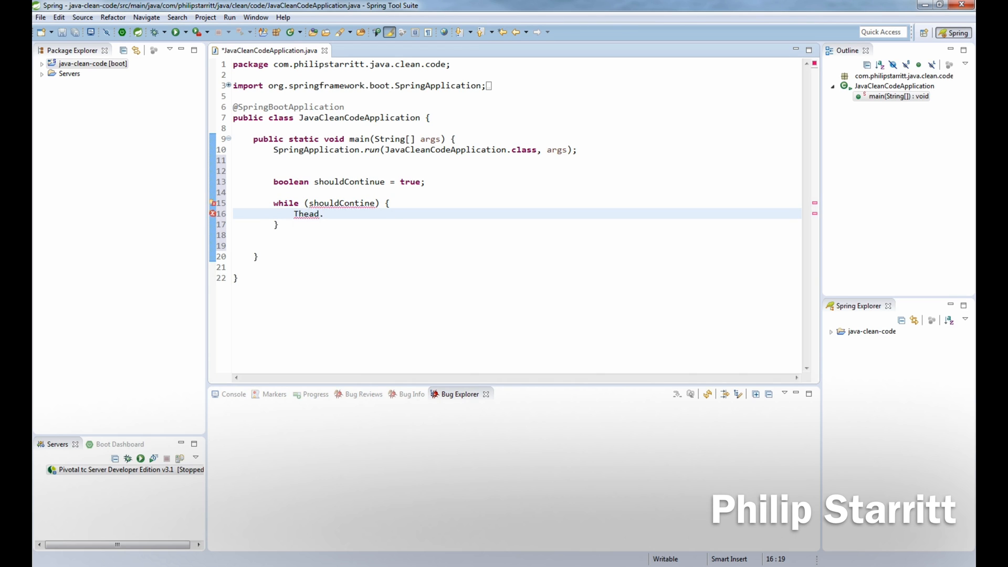
# Call Thread.sleep(1000) inside the loop and select the misspelled condition for correction
pyautogui.write('s')
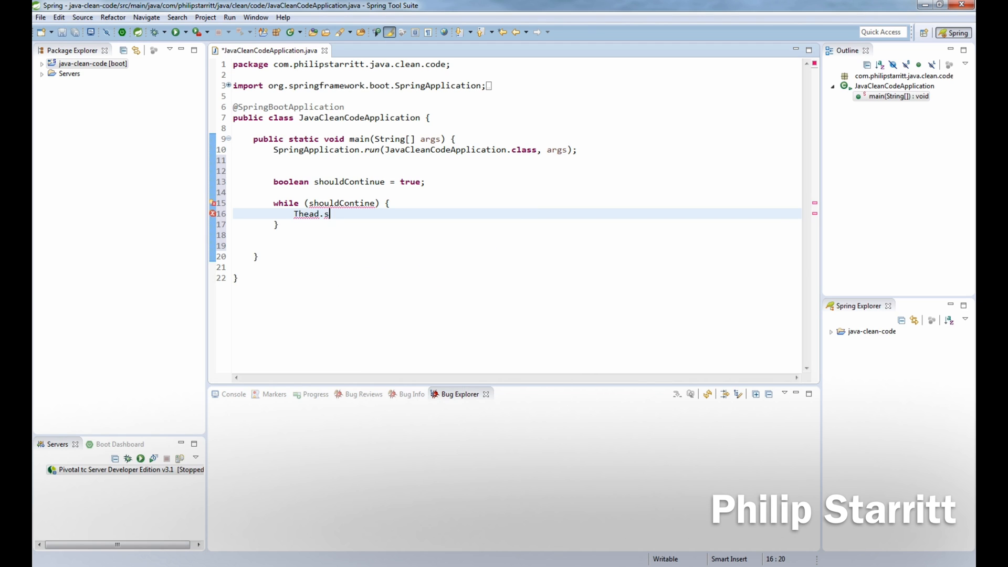
pyautogui.press('ctrl+space')
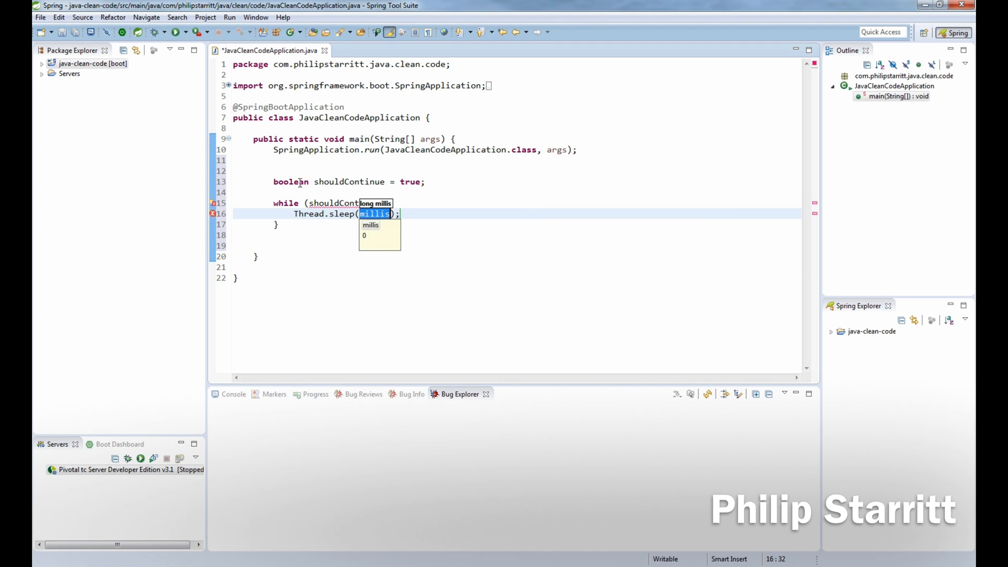
pyautogui.write('1000')
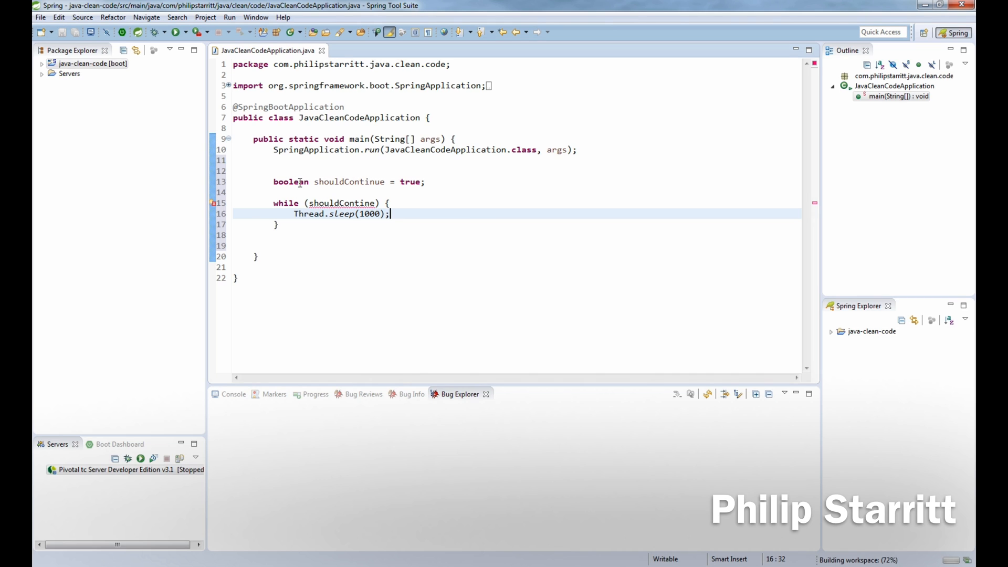
pyautogui.doubleClick(350, 182)
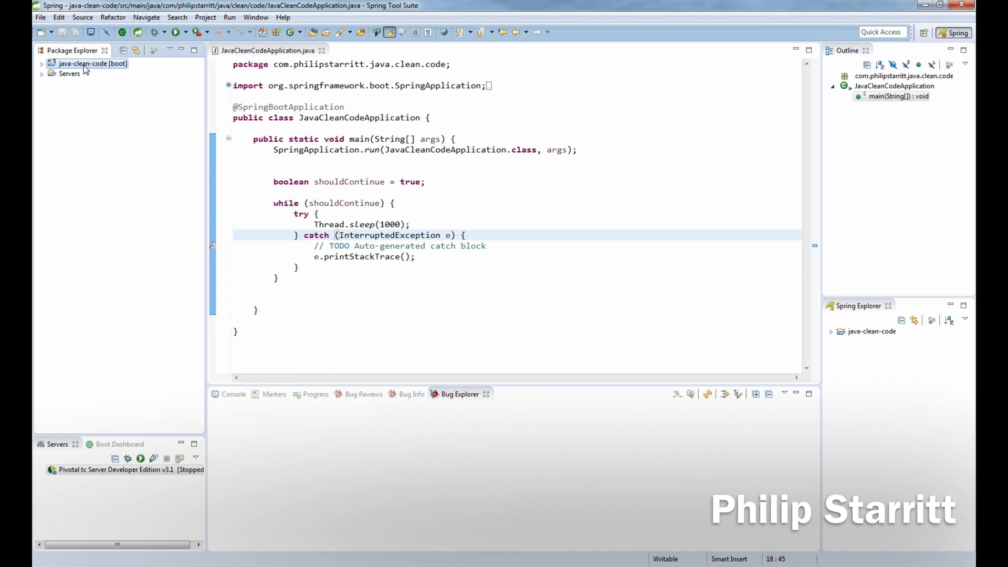
# Run Find Bugs on the java-clean-code project from its context menu
pyautogui.rightClick(90, 63)
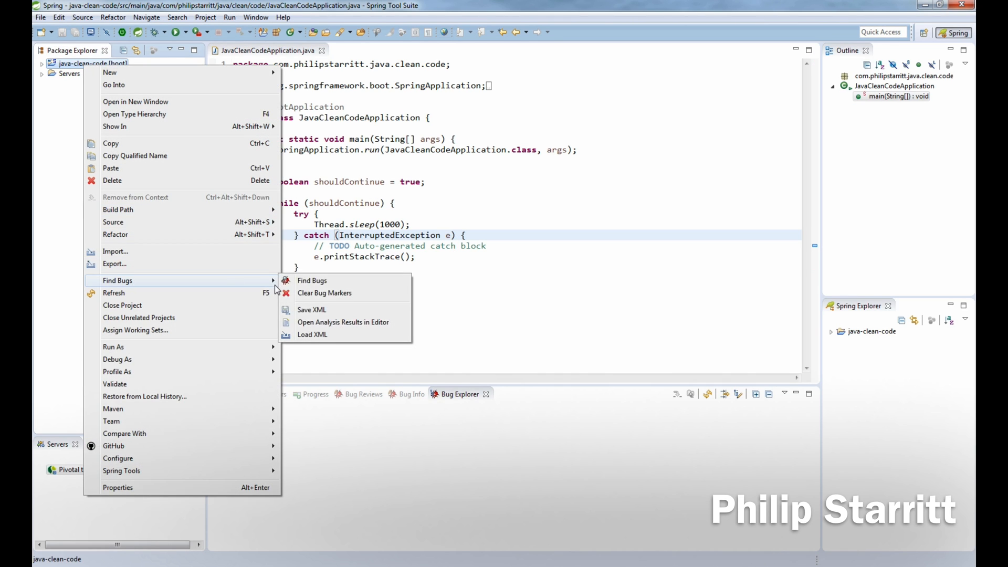
pyautogui.click(312, 280)
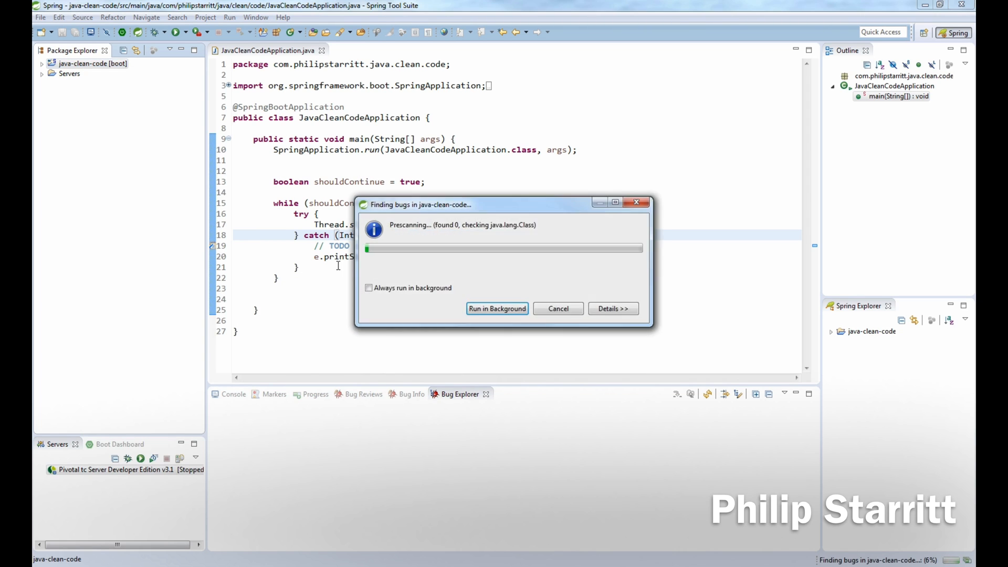
pyautogui.click(496, 309)
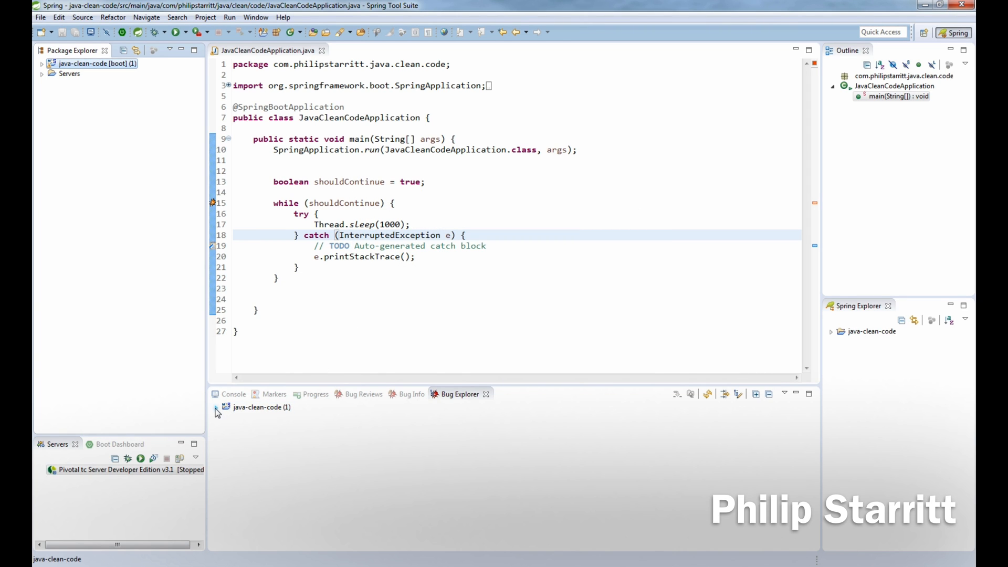
# Expand java-clean-code > Scary > High confidence to the apparent infinite loop finding
pyautogui.click(226, 407)
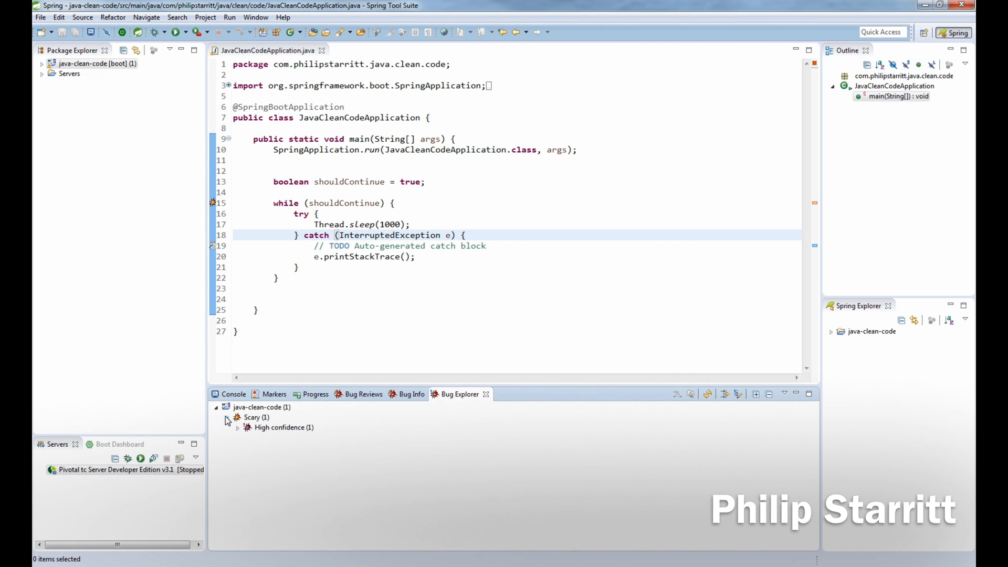
pyautogui.click(237, 416)
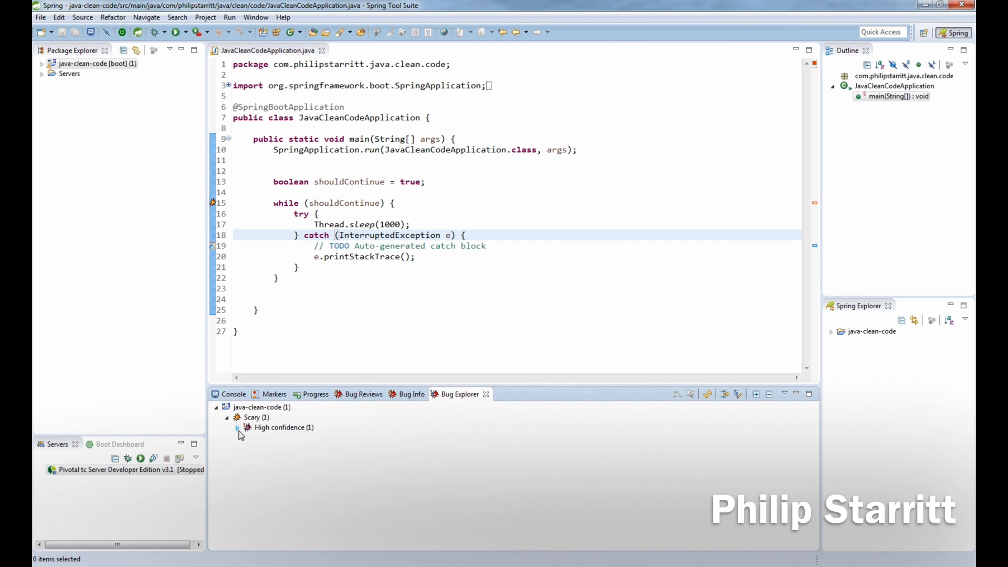
pyautogui.click(237, 428)
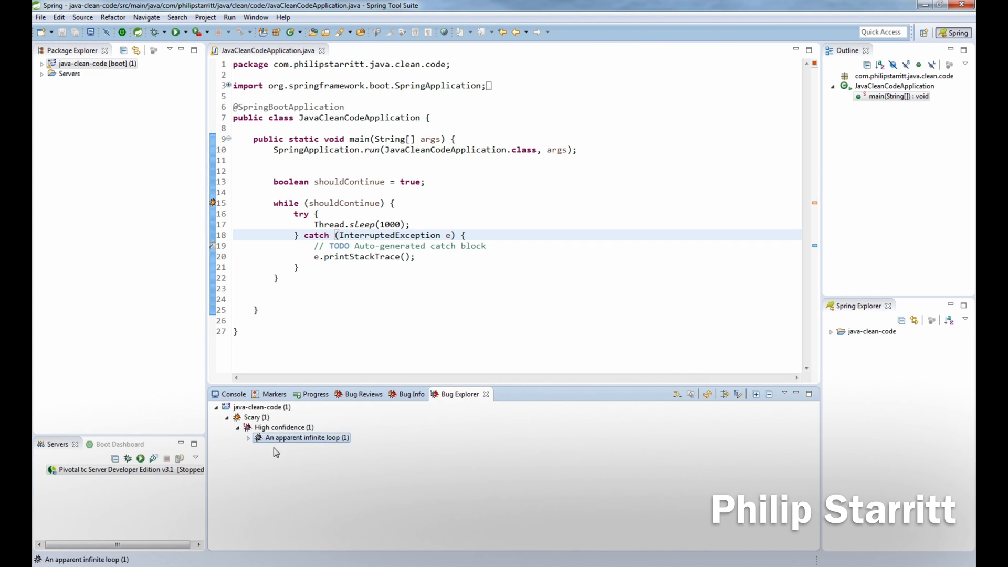
pyautogui.click(248, 438)
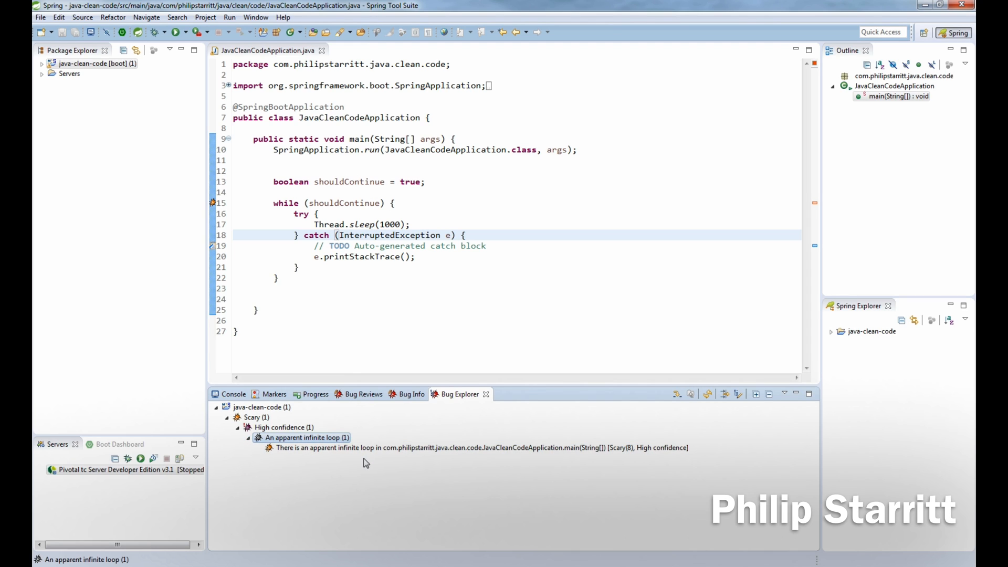